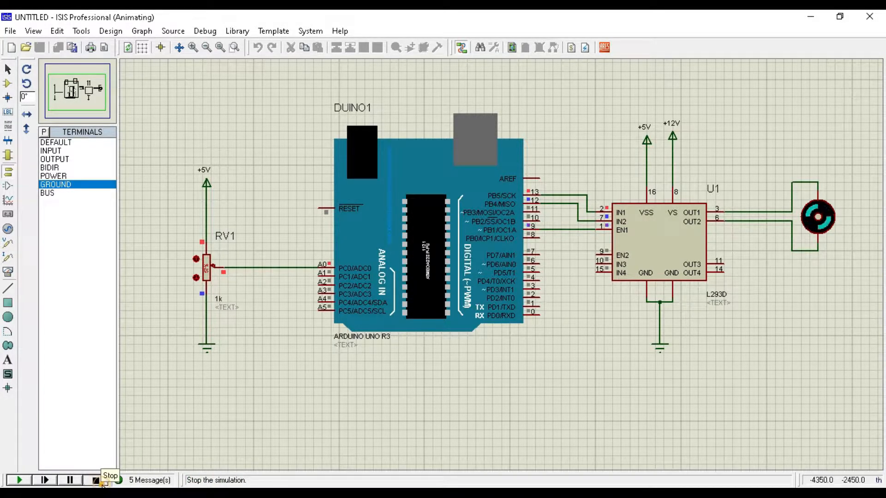
Stop the running motor simulation before starting a new, empty design.
left_click(92, 480)
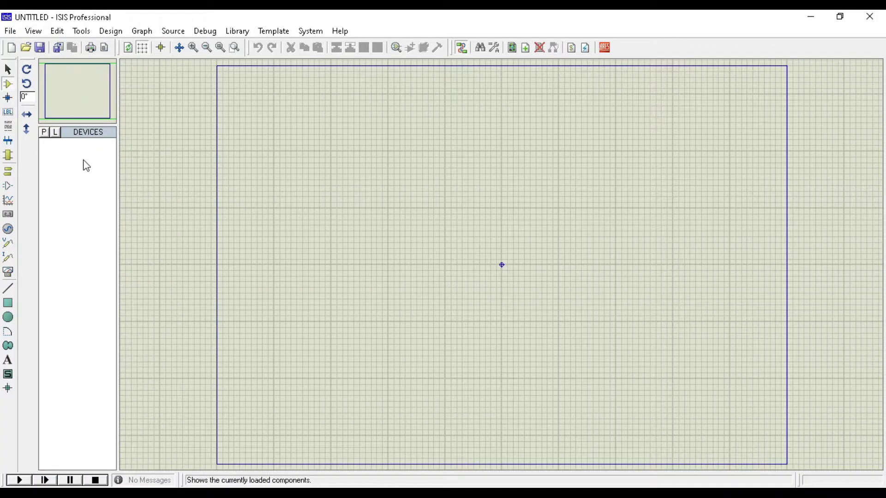
mouse_move(54, 147)
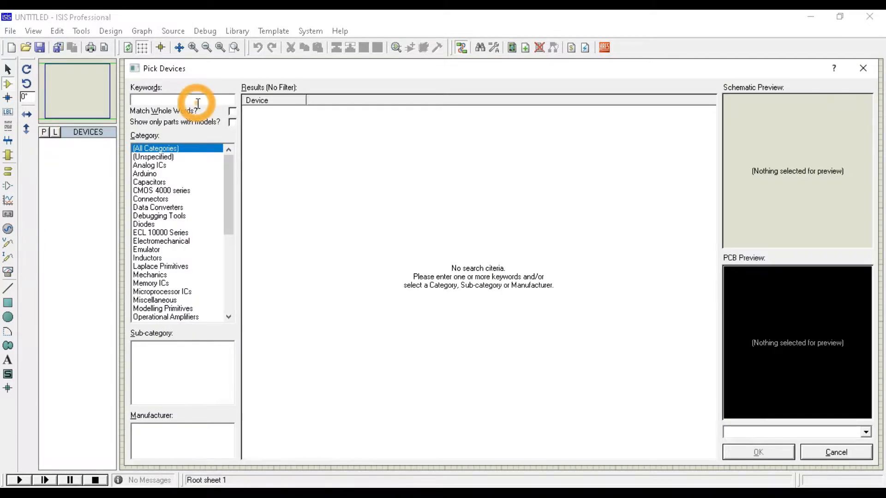
Pick ARDUINO UNO R3, L293D and POT-HG into the device list via the part picker search.
type("arduino")
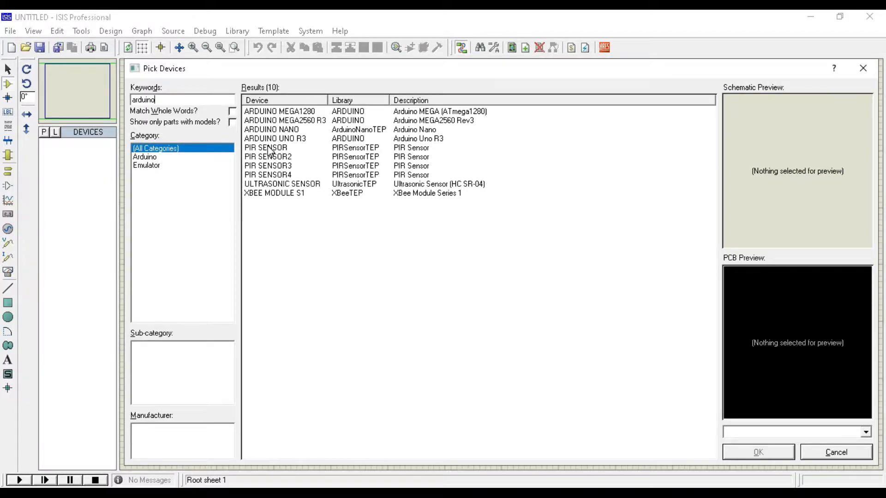
mouse_move(301, 142)
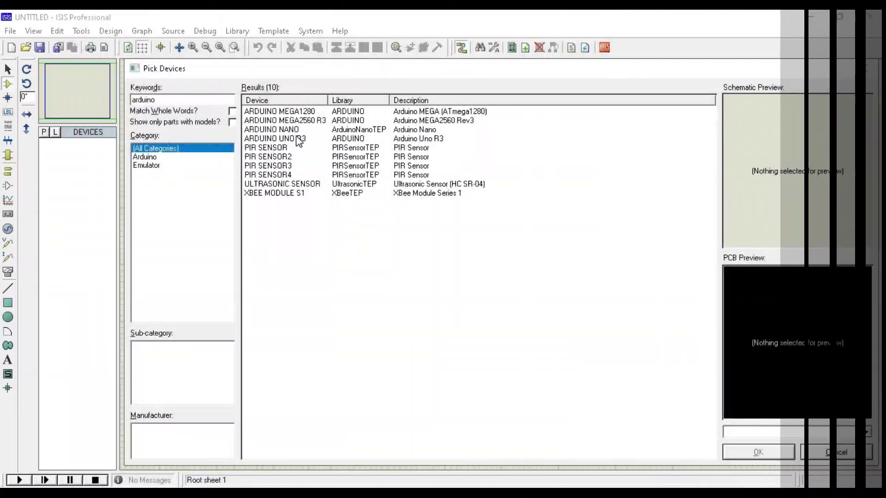
left_click(288, 138)
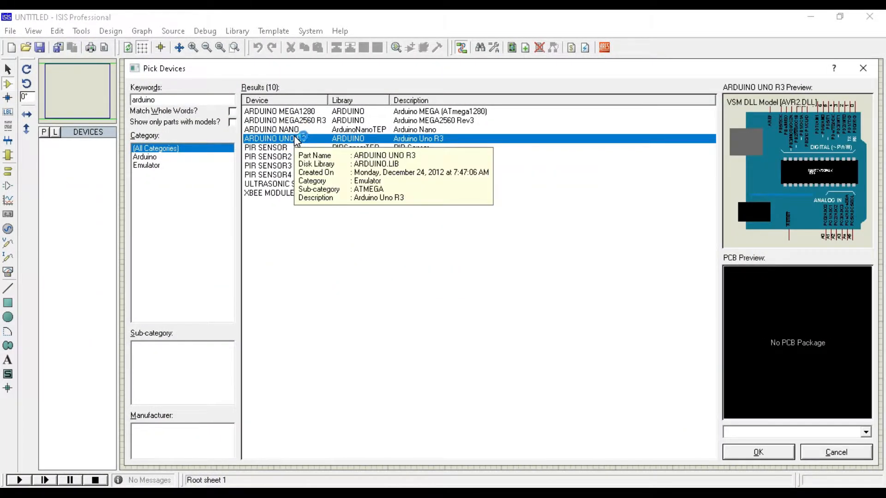
double_click(280, 139)
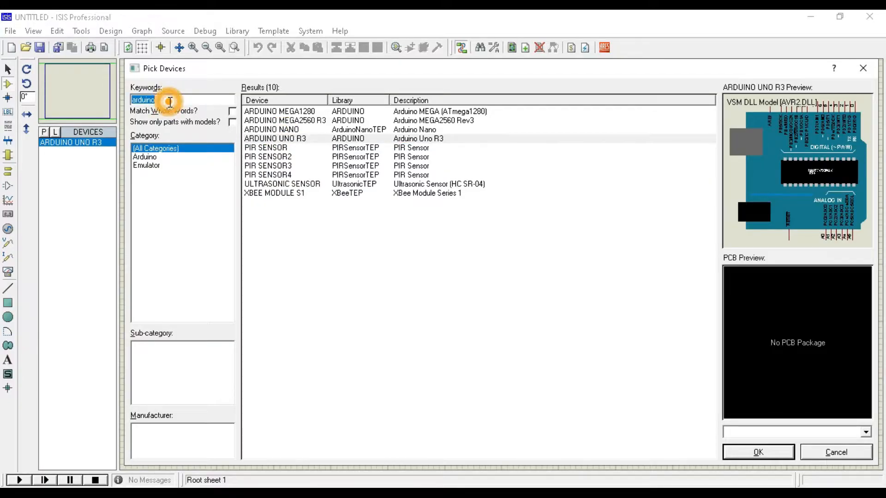
type("l293")
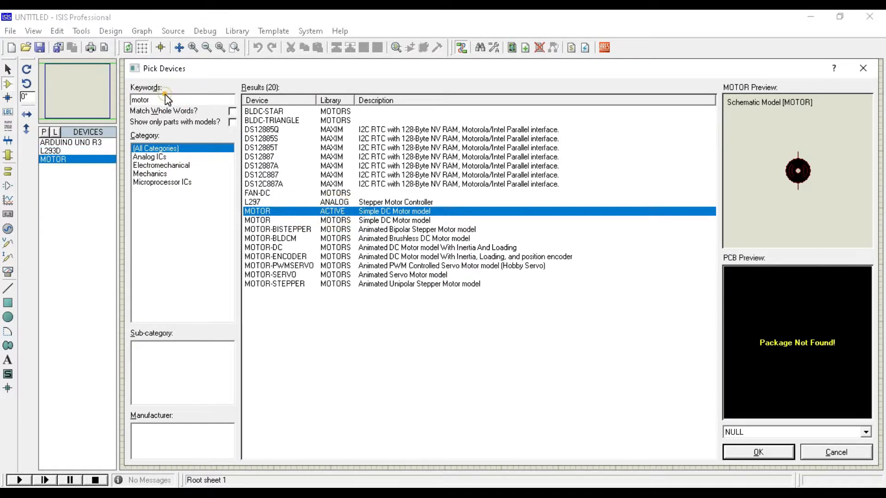
type("pot-hg")
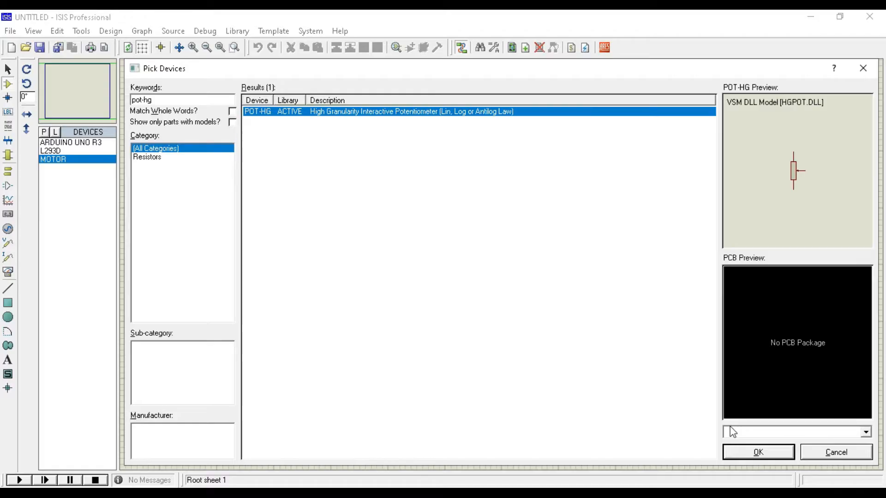
left_click(755, 452)
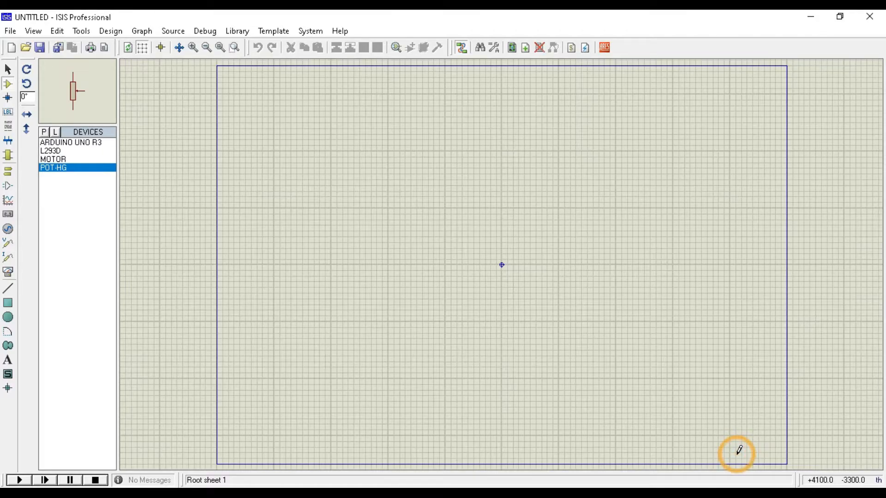
Place the Arduino Uno and potentiometer RV1 with a power terminal above RV1.
left_click(66, 142)
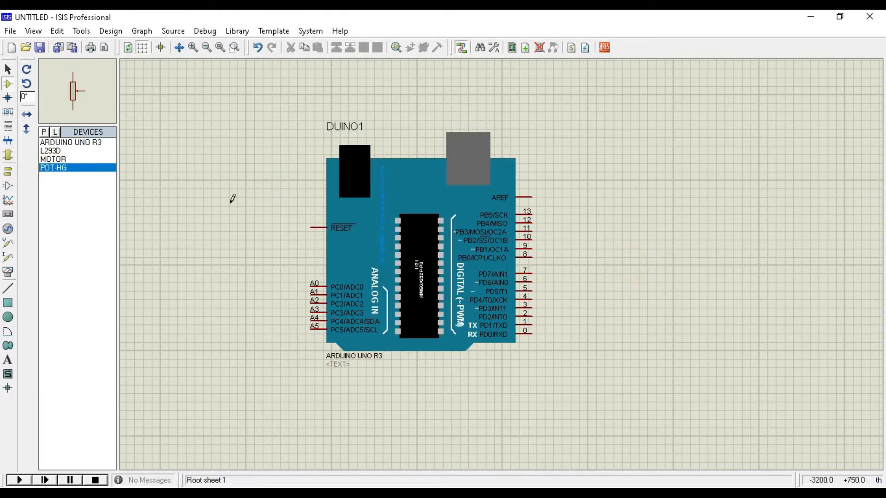
left_click(283, 330)
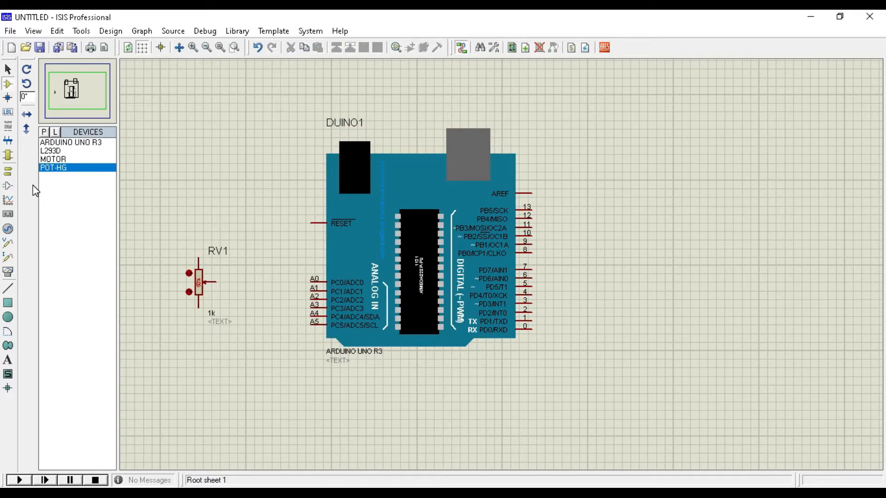
left_click(8, 176)
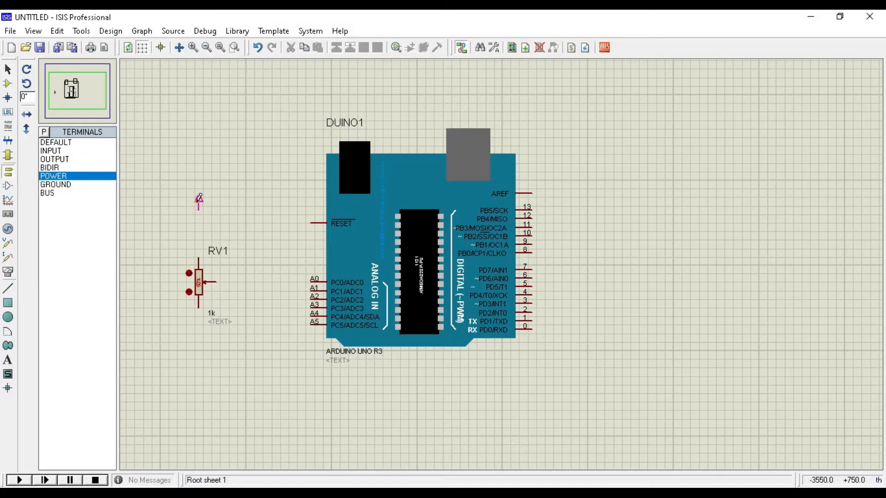
left_click(55, 183)
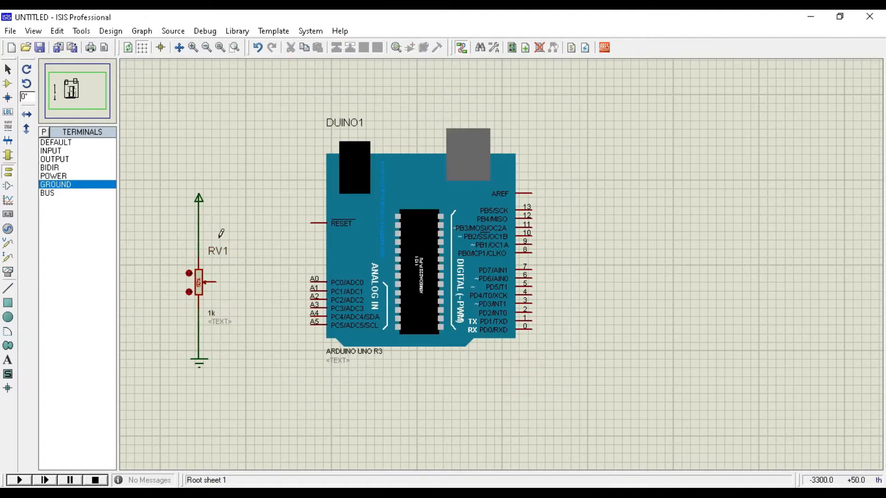
Label the power terminal +5V and wire the potentiometer wiper to pin A0.
double_click(197, 197)
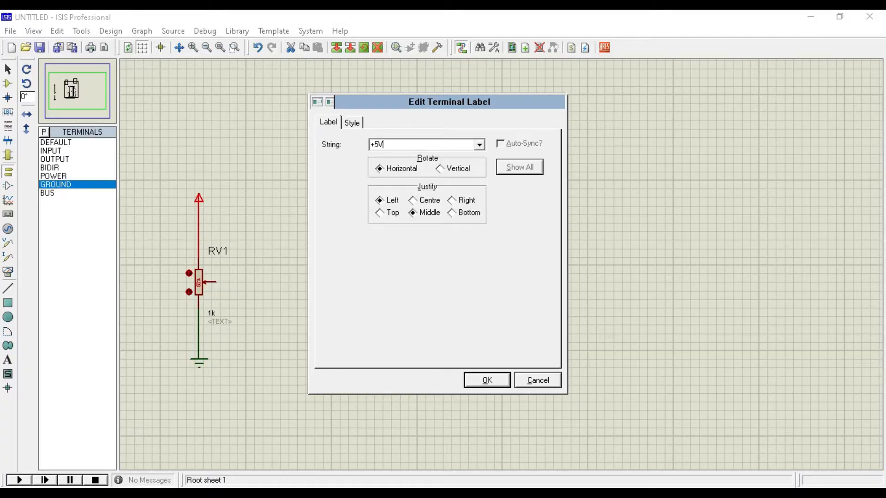
left_click(485, 381)
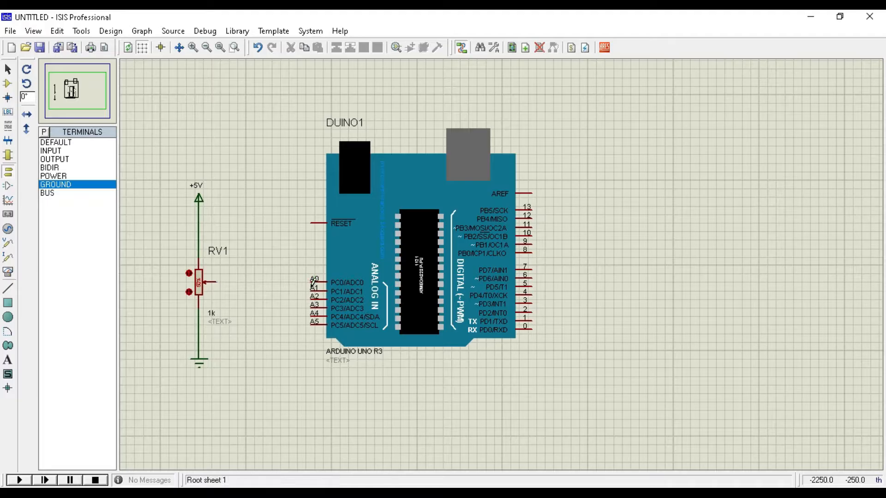
left_click_drag(210, 282, 314, 283)
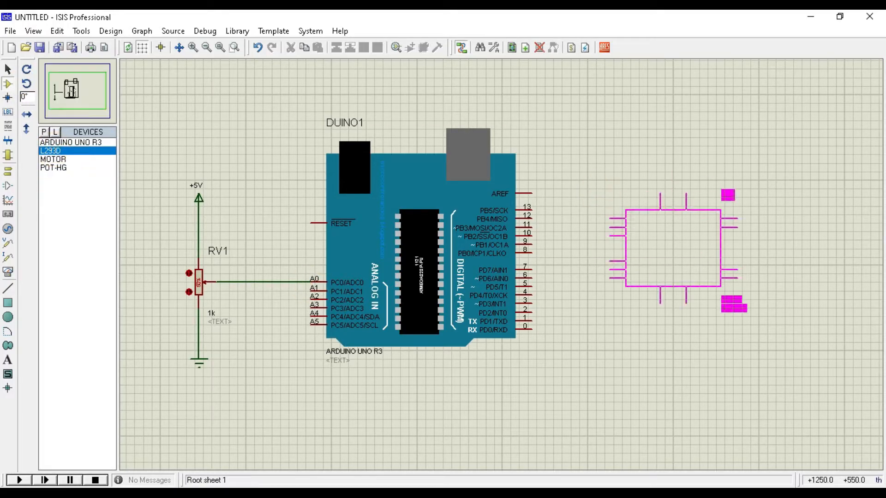
Place the L293D with power and ground terminals and label its VS supply +12.
left_click(50, 159)
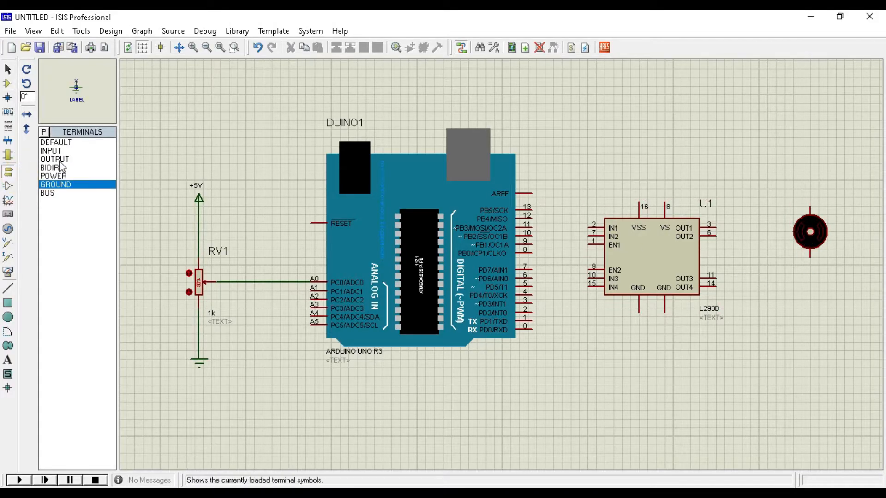
left_click(50, 175)
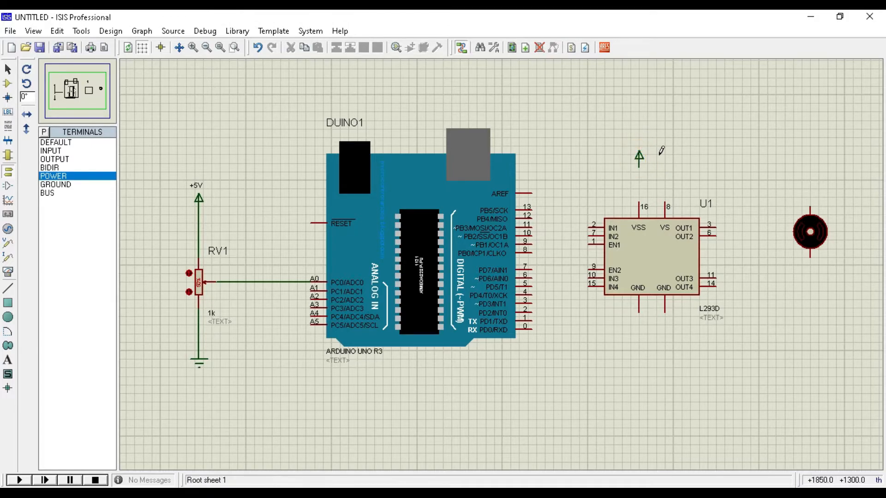
left_click(55, 185)
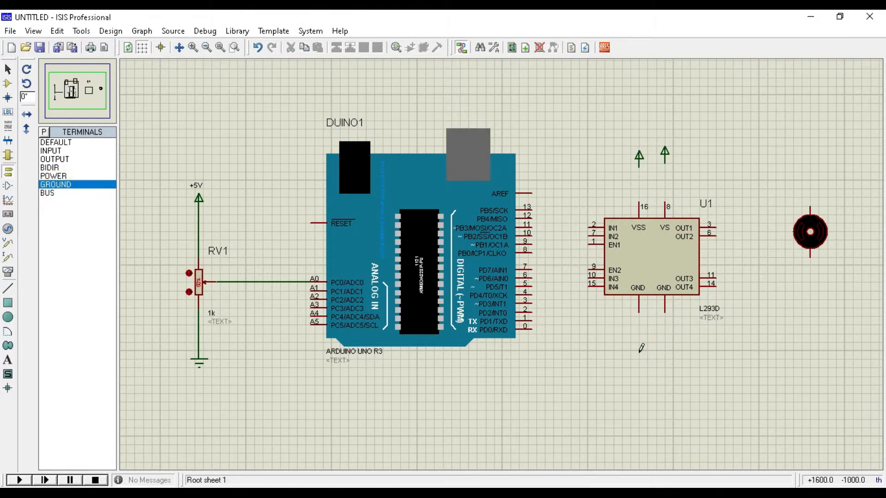
left_click(651, 360)
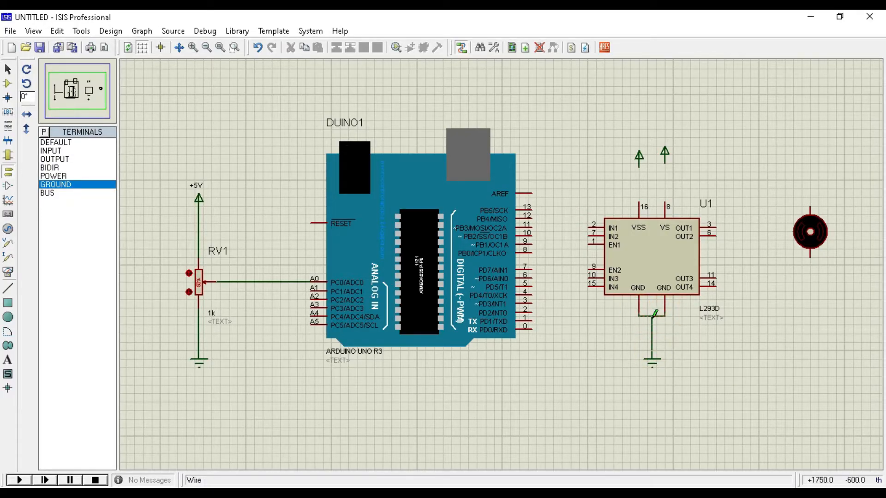
mouse_move(638, 201)
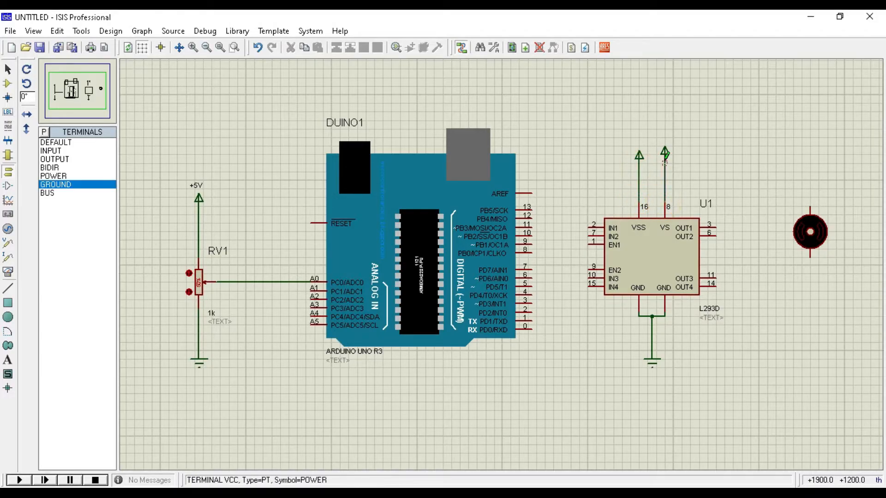
double_click(196, 185)
type("+12")
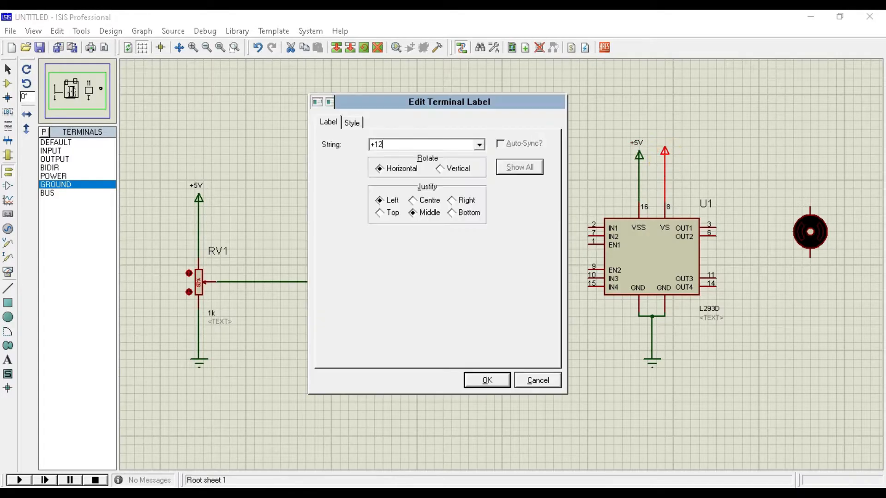
left_click(487, 380)
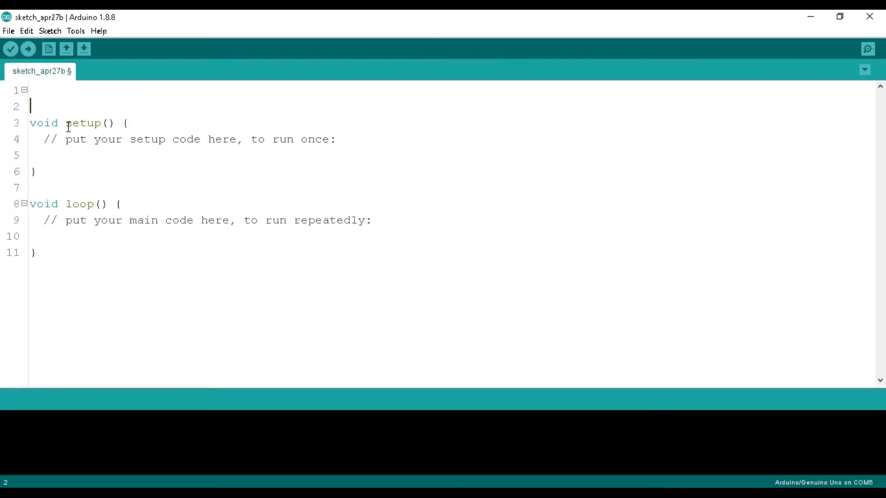
Declare int m1=13, m2, en=9, pot=A0 and st=0 at the top of the sketch.
type("int")
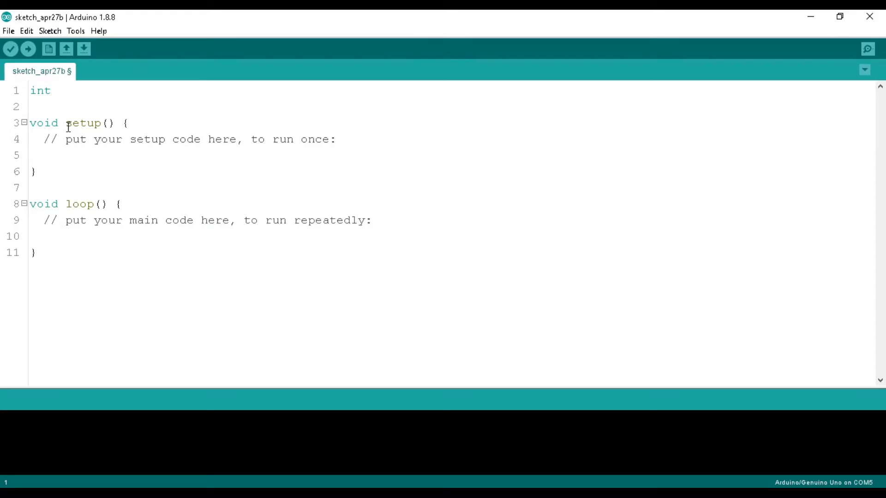
type("m1")
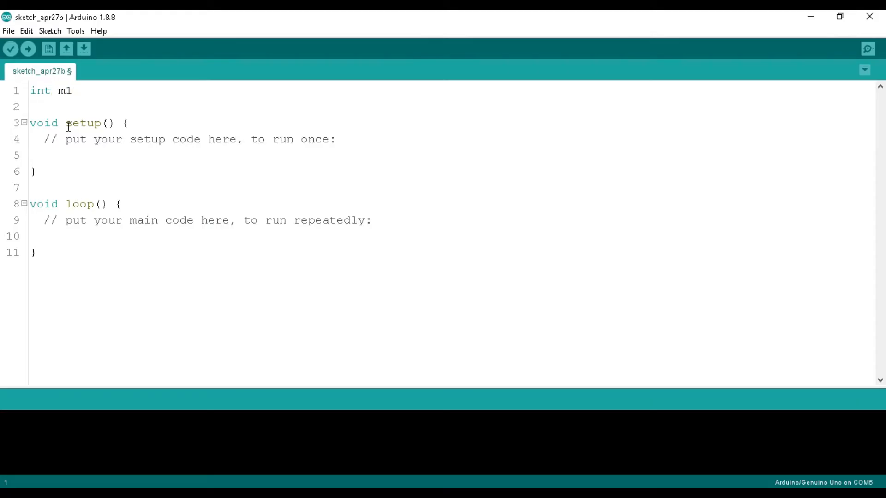
type("=13, m")
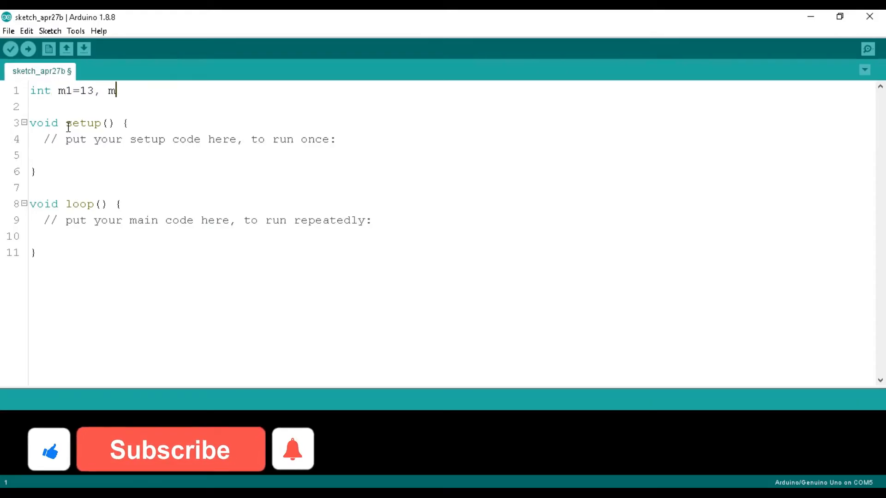
type("2=12,")
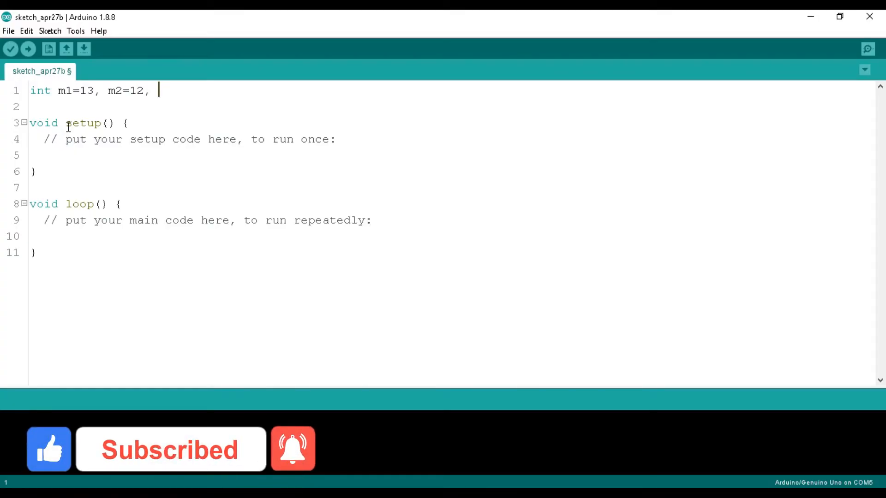
type("en=9;")
left_click(452, 107)
type("int pot")
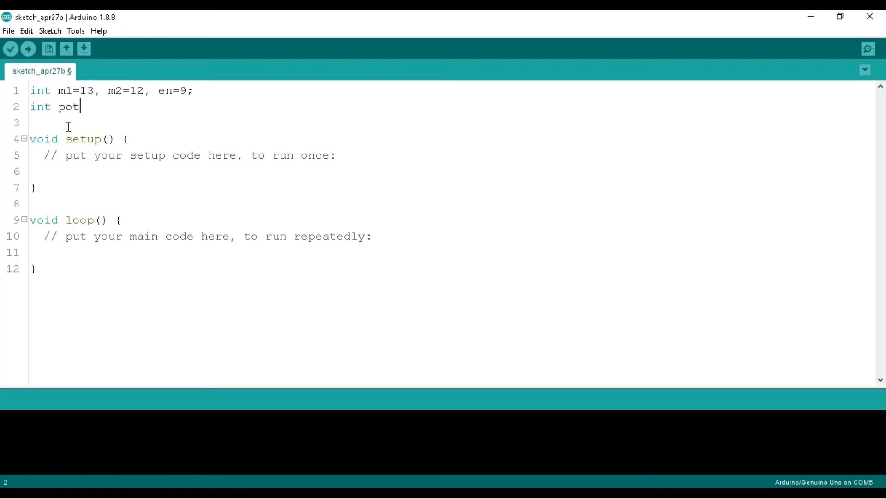
type("=A0")
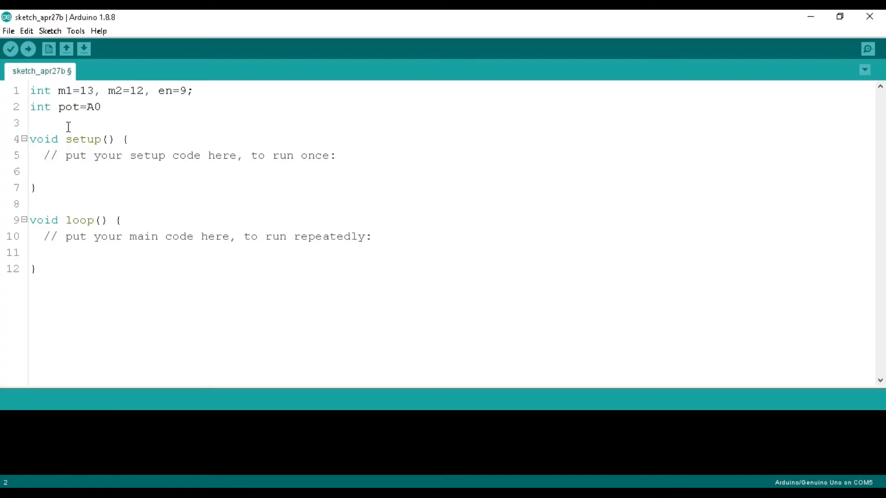
type(", st=0;")
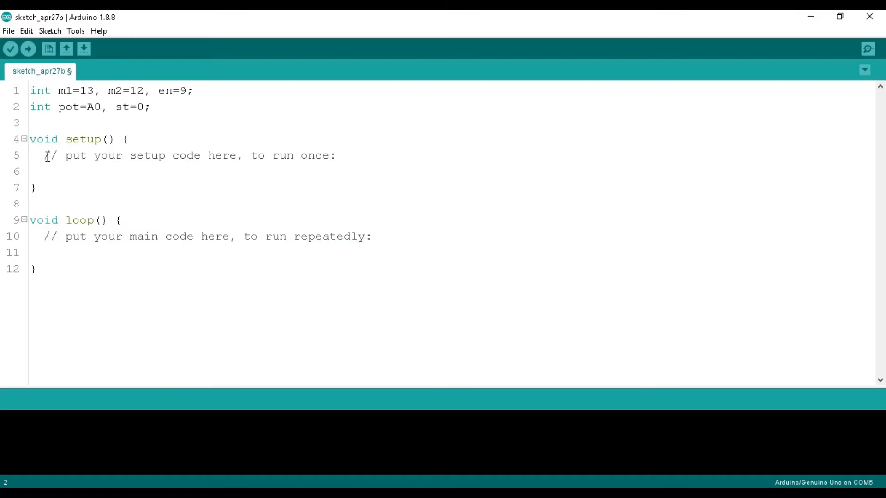
In setup, replace the comment with pinMode(m1/m2/en, OUTPUT) lines.
left_click(43, 157)
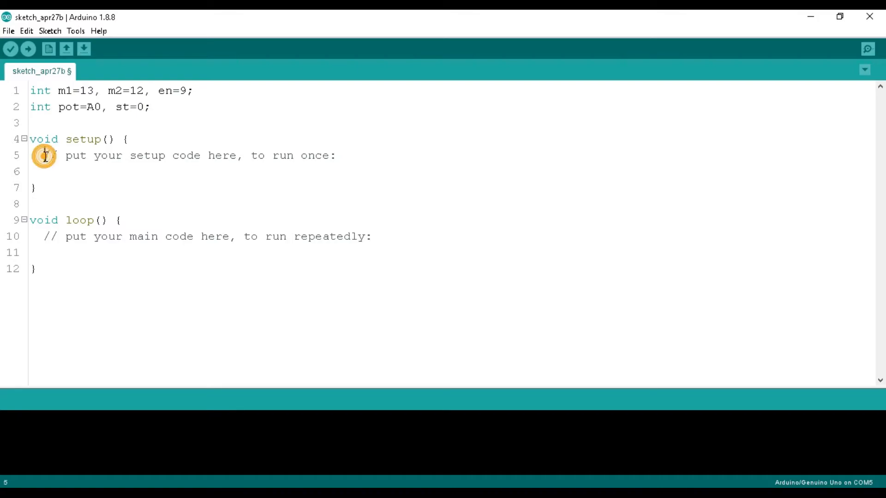
type("pinMode(m1,")
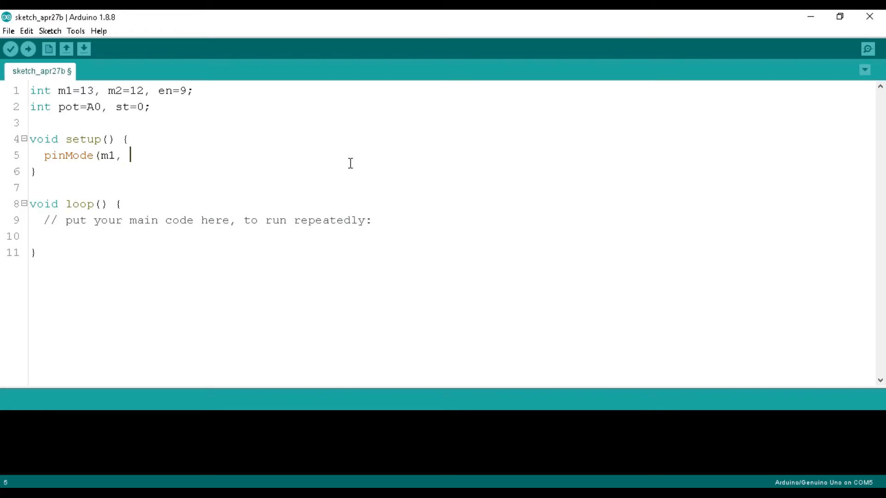
type("OUTPUT);")
type("pin")
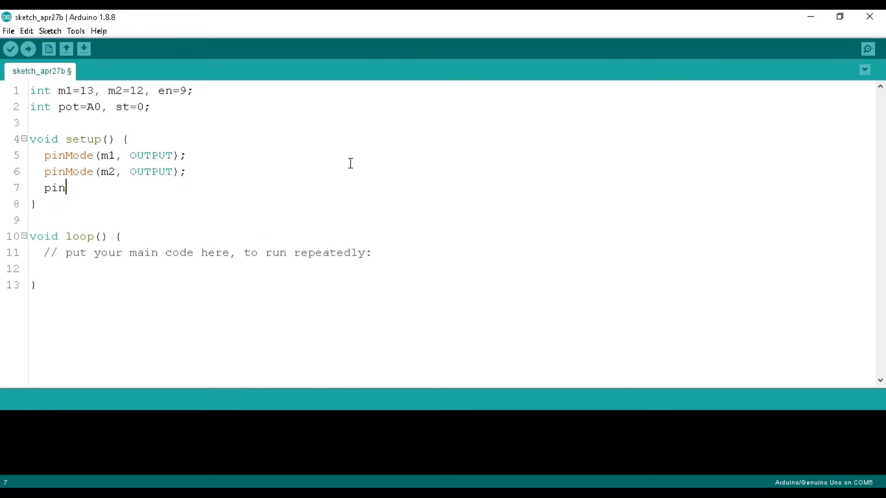
type("Mode(en, OUTPUT);")
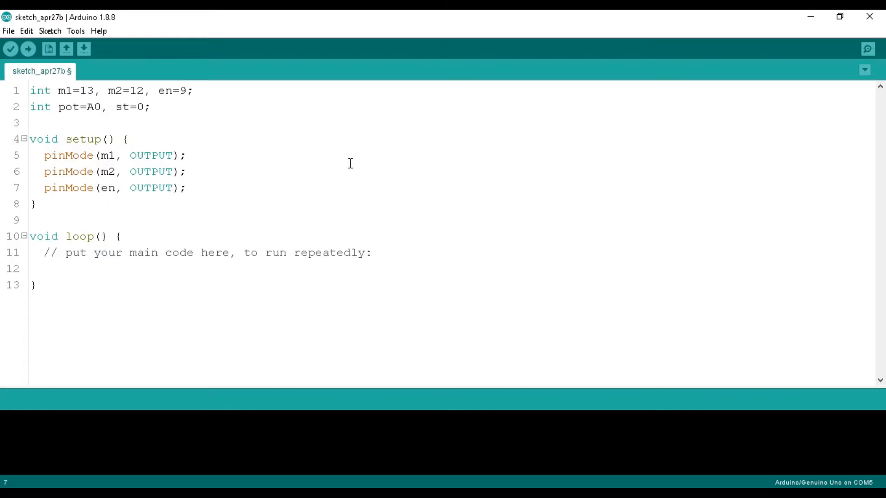
mouse_move(44, 252)
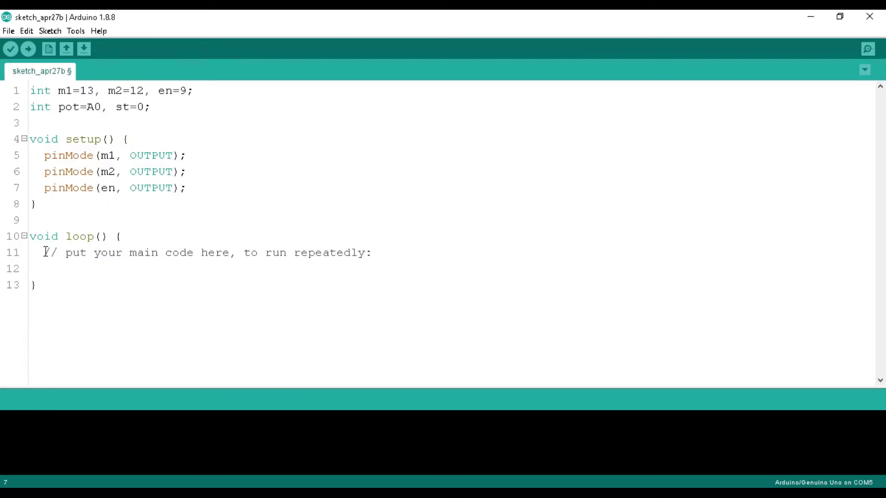
In loop, write st=analogRead(pot); and analogWrite(en, st);.
type("st")
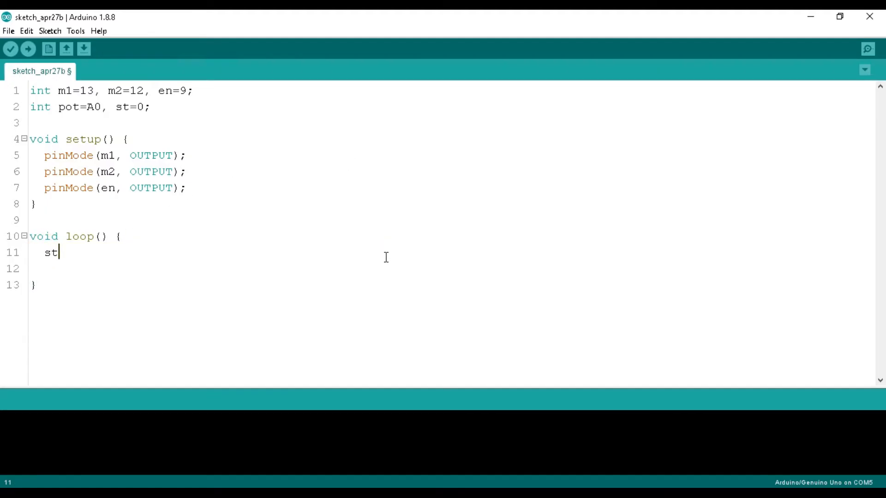
type("=analog")
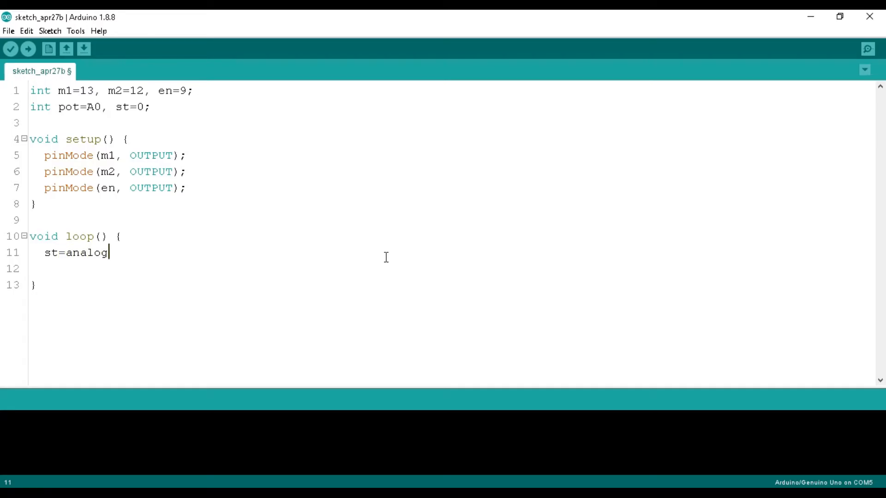
type("Read")
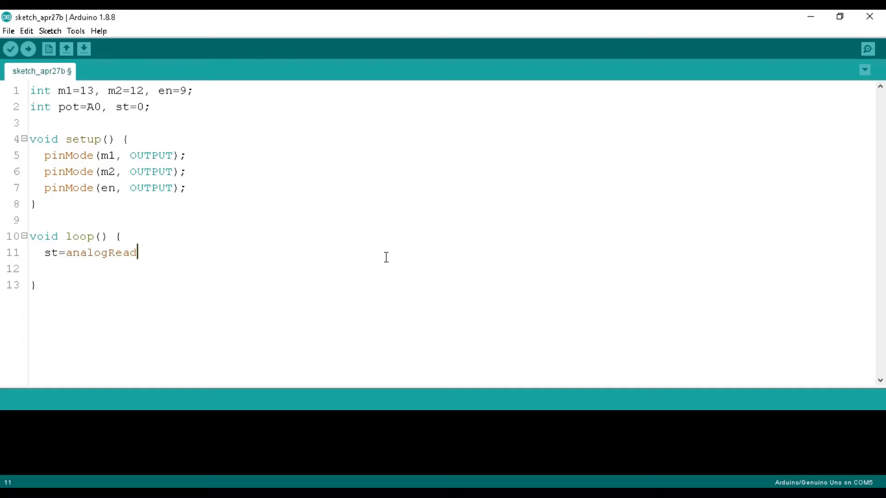
type("(po")
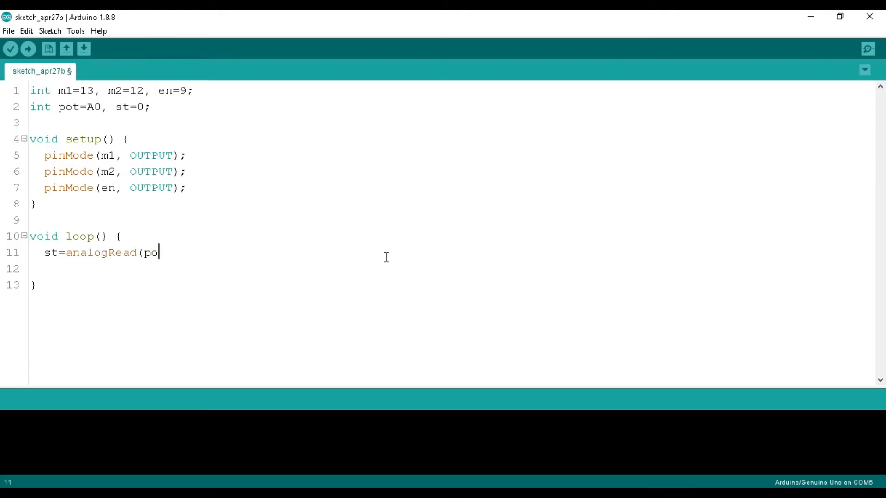
type("t);")
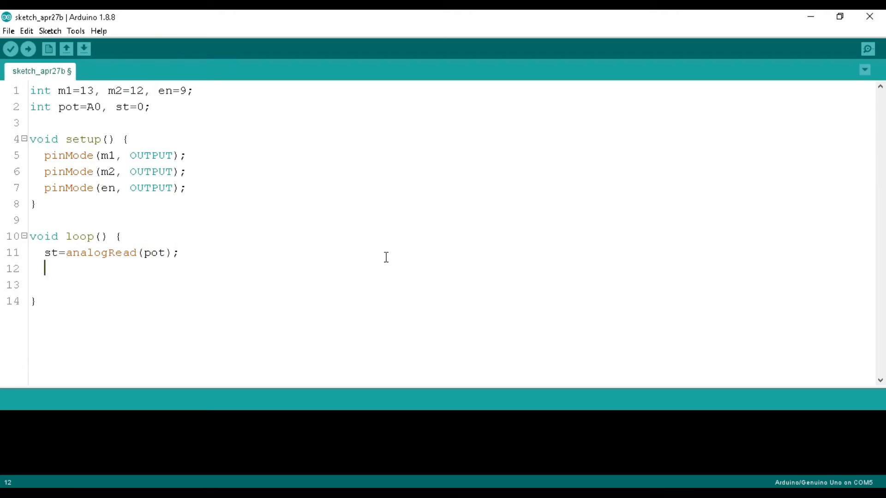
type("analog")
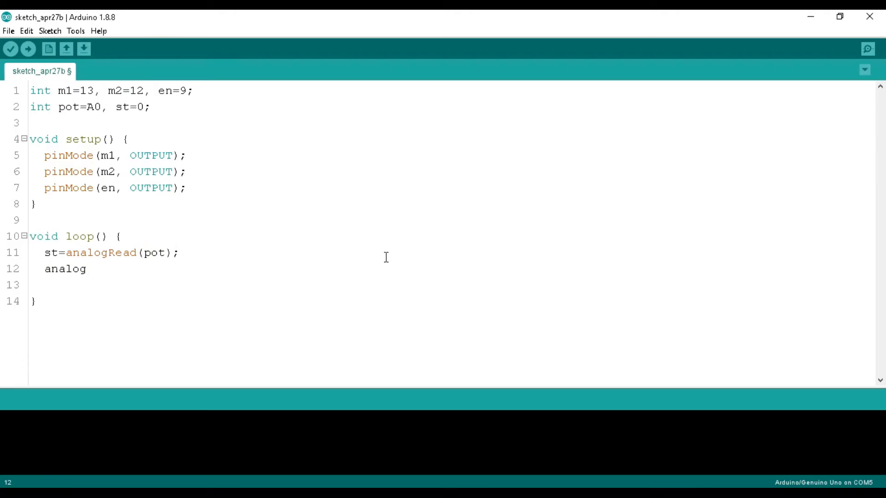
type("Write(")
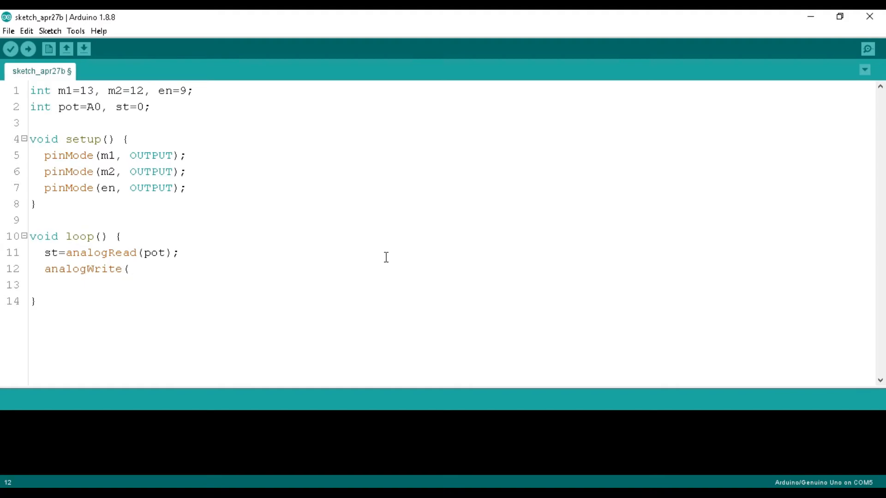
type("en, st);")
left_click(451, 285)
type("digitalWrite")
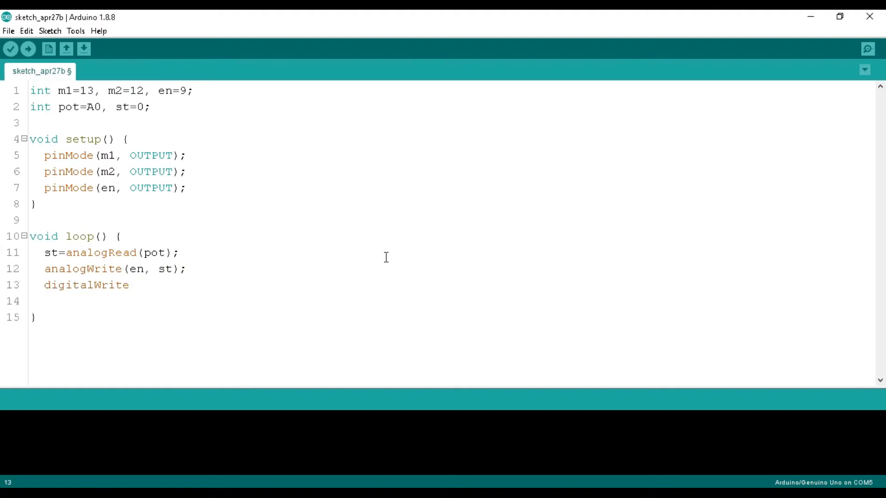
Add digitalWrite(m1, HIGH); and begin digitalWrite(m2.
type("(m1, HIGH);")
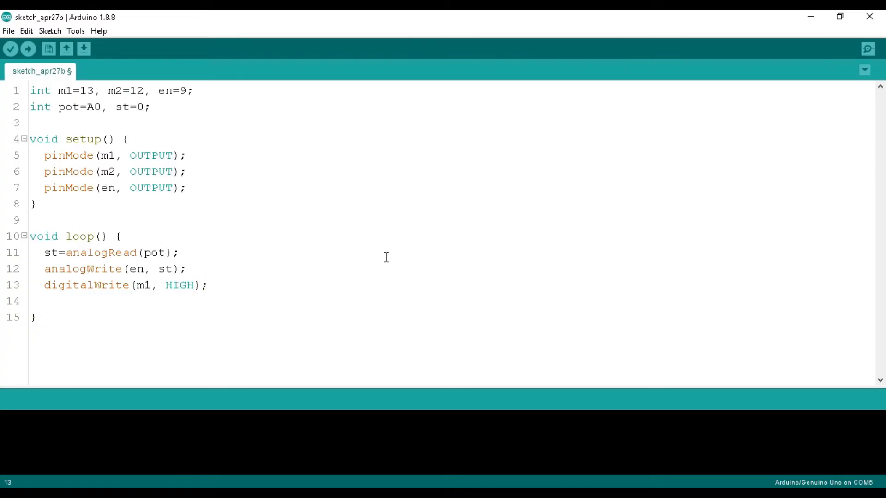
type("digitalWrite(m2, LOW);")
left_click(222, 252)
type("/4")
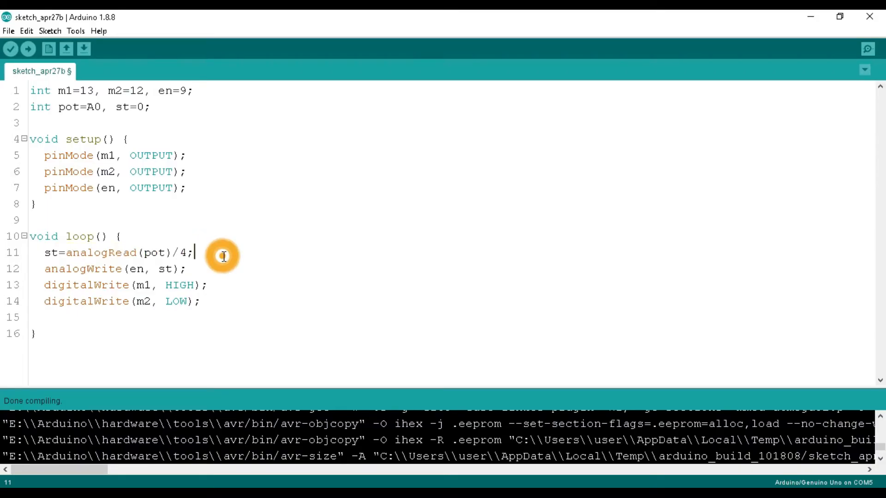
mouse_move(231, 223)
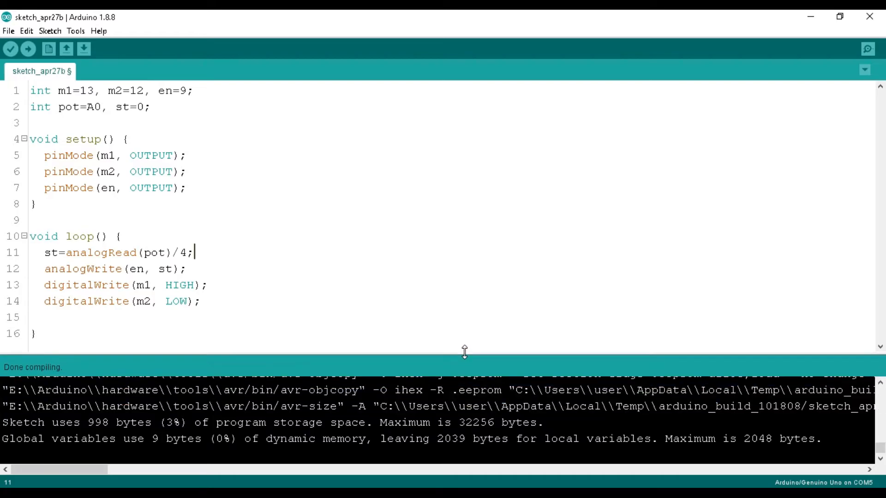
Enlarge the console area to read the 998-byte compile result.
left_click_drag(56, 469, 112, 470)
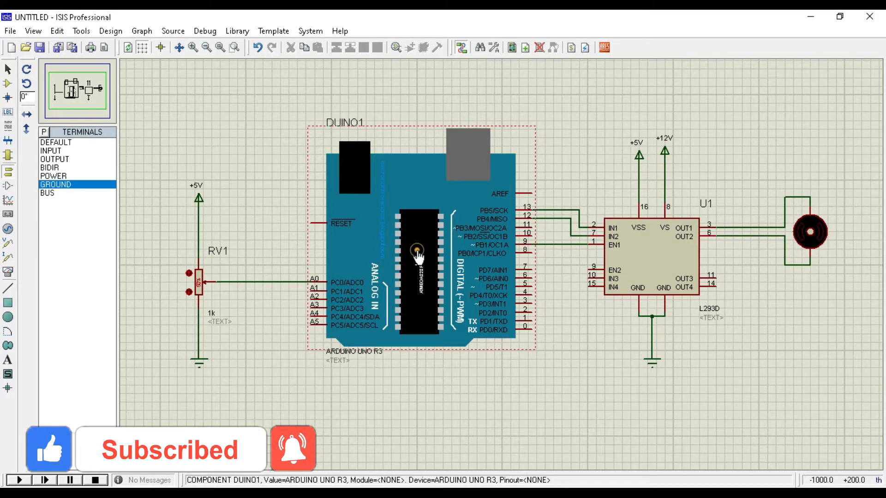
Set DUINO1's Program File to the compiled sketch_apr27b.ino.hex and confirm.
double_click(417, 255)
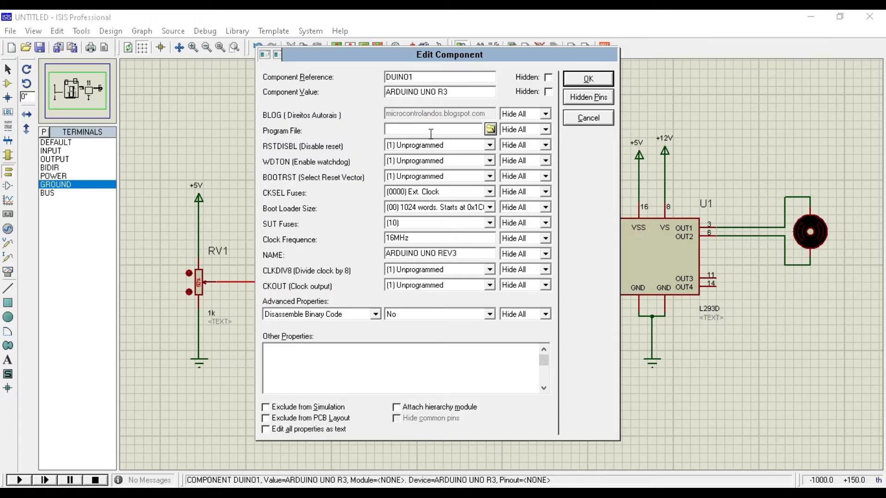
type("101808/sketch_apr27b.ino.hex")
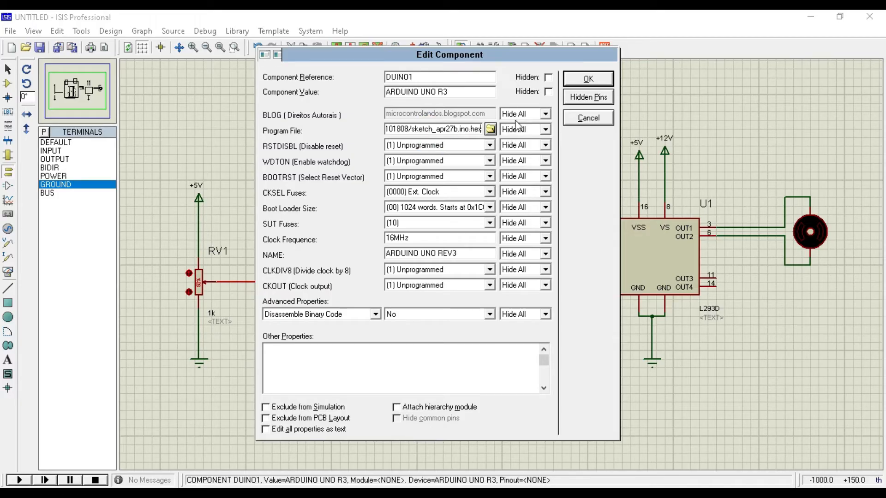
left_click(587, 78)
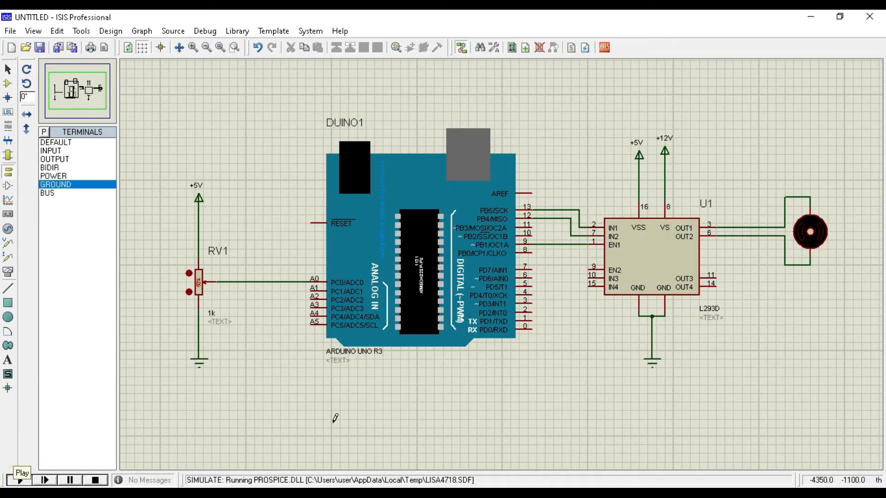
Run the simulation, adjust RV1 to vary the motor speed, then stop it.
left_click(20, 479)
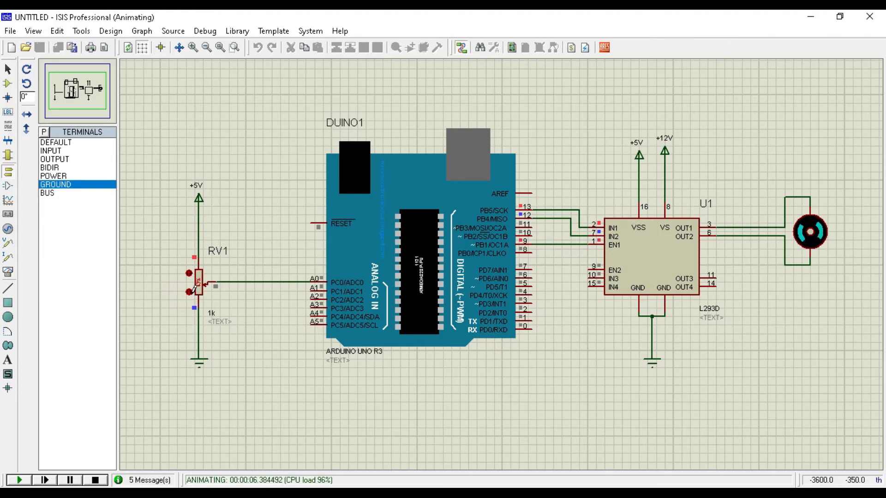
mouse_move(190, 302)
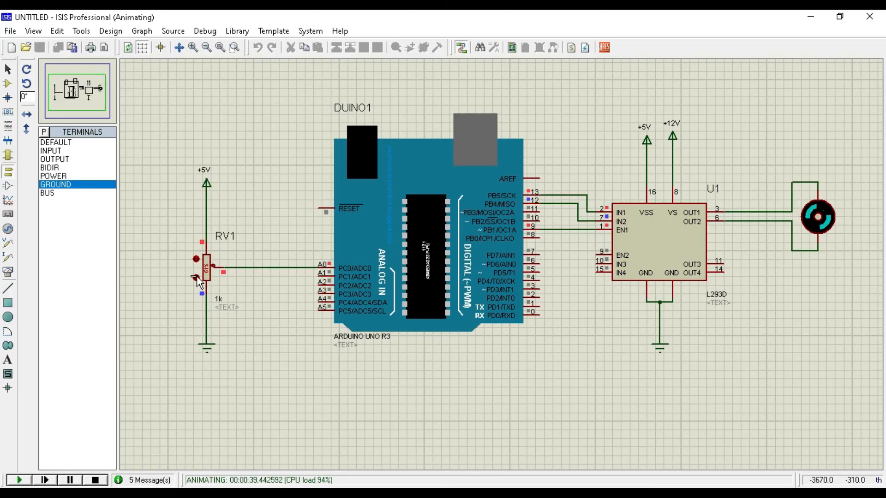
left_click(92, 481)
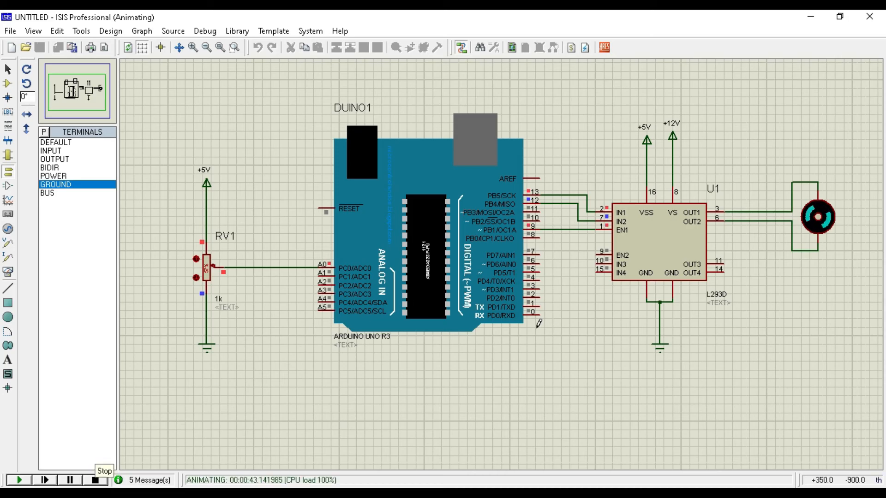
left_click(94, 481)
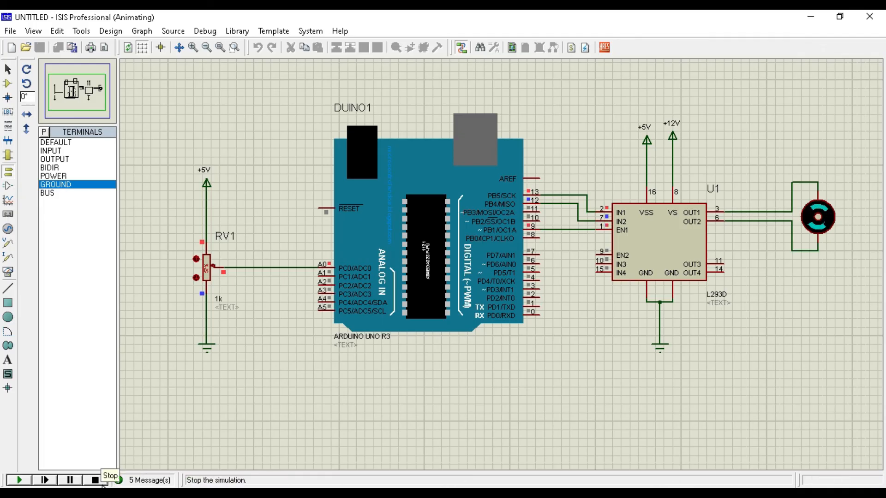